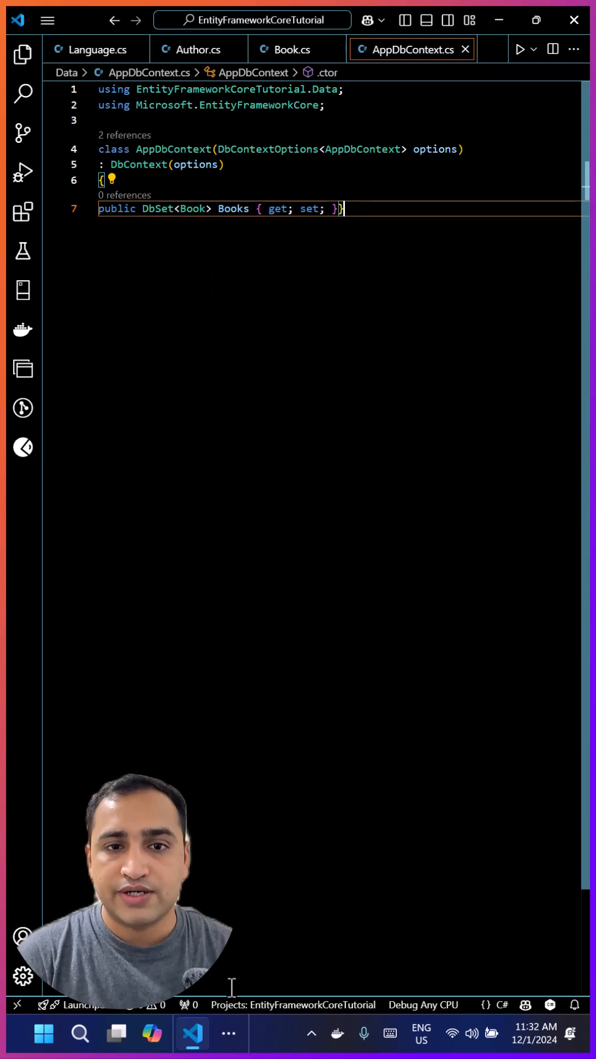
Format the AppDbContext.cs document so its indentation is tidy.
{"action": "right_click", "coordinate": [331, 442]}
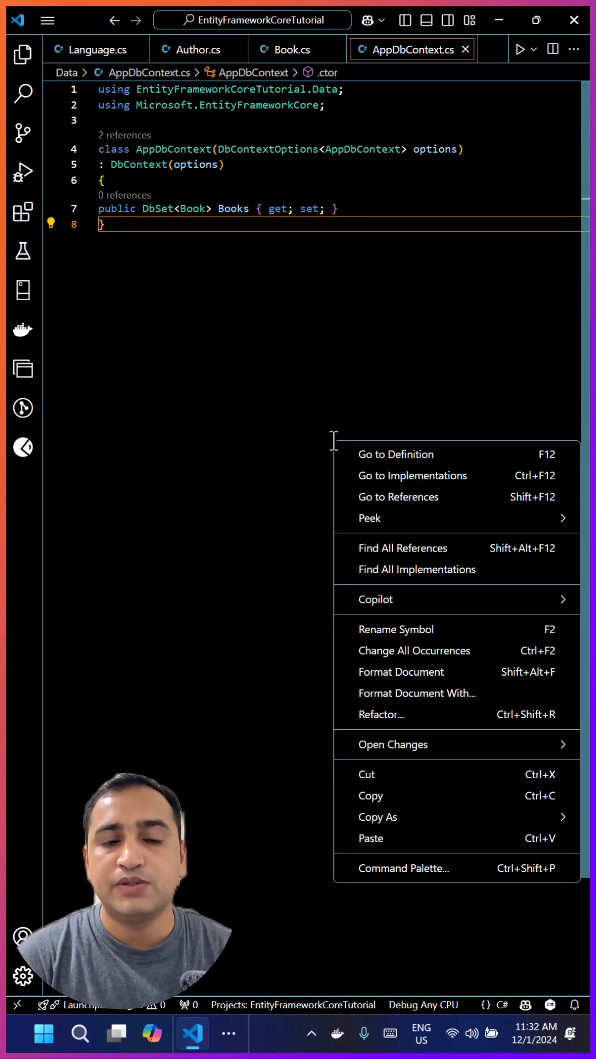
{"action": "mouse_move", "coordinate": [366, 663]}
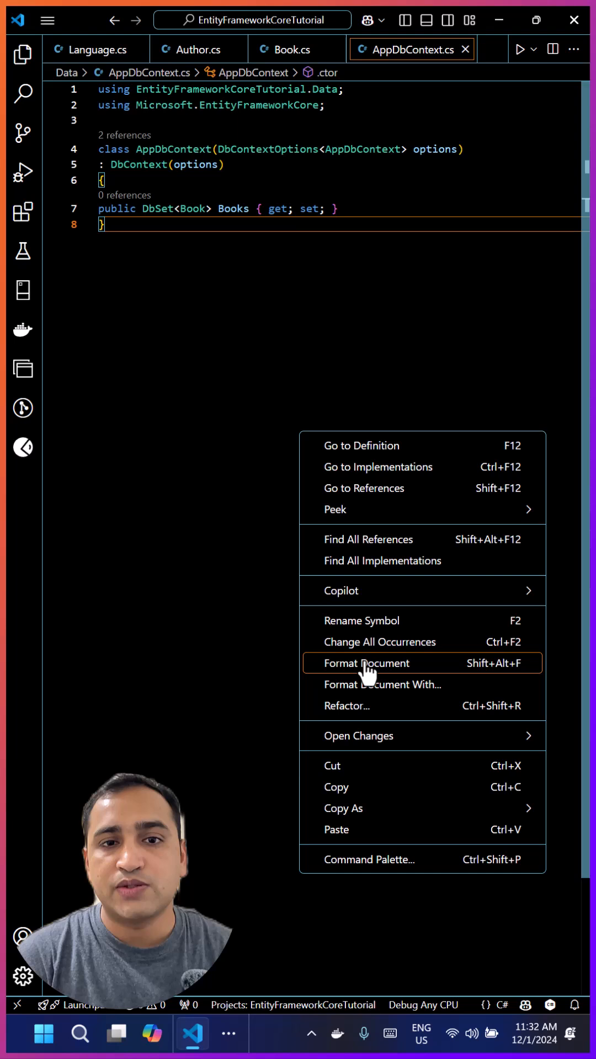
{"action": "left_click", "coordinate": [366, 663]}
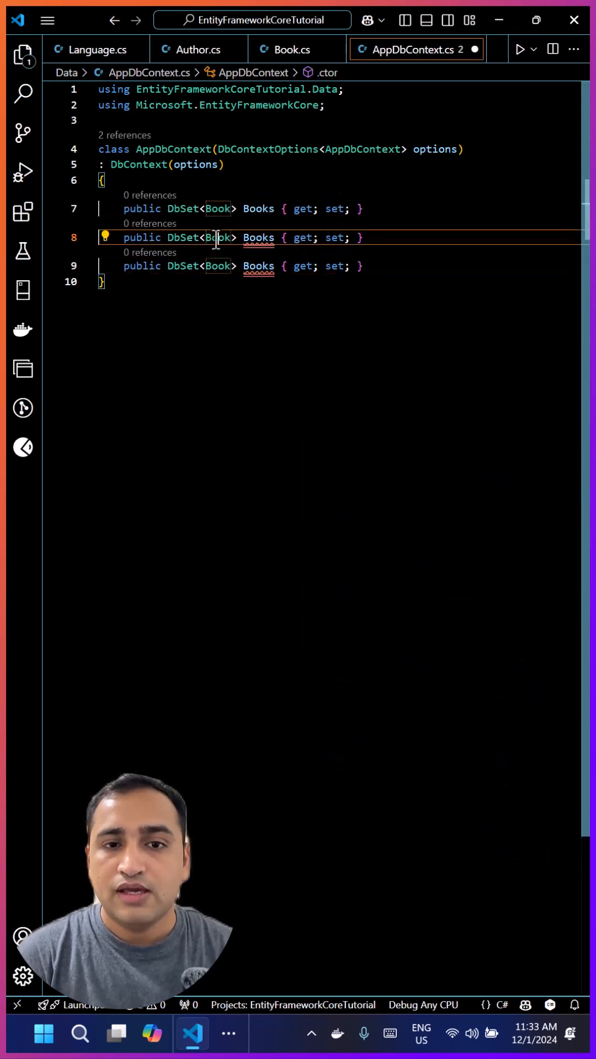
Add Author and Language DbSet properties alongside Books and save the file.
{"action": "type", "text": "Author"}
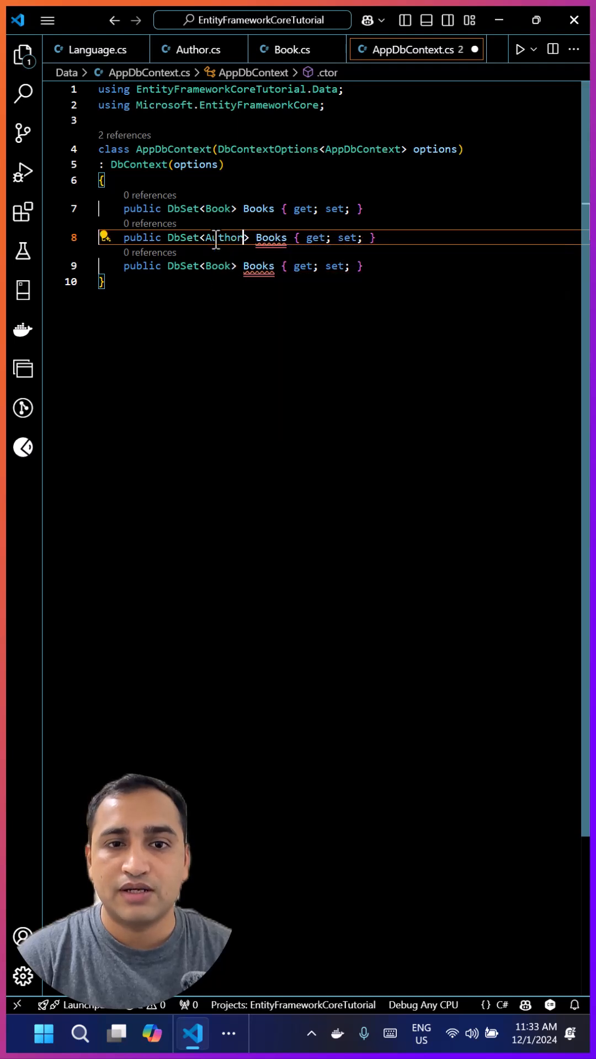
{"action": "type", "text": "Author"}
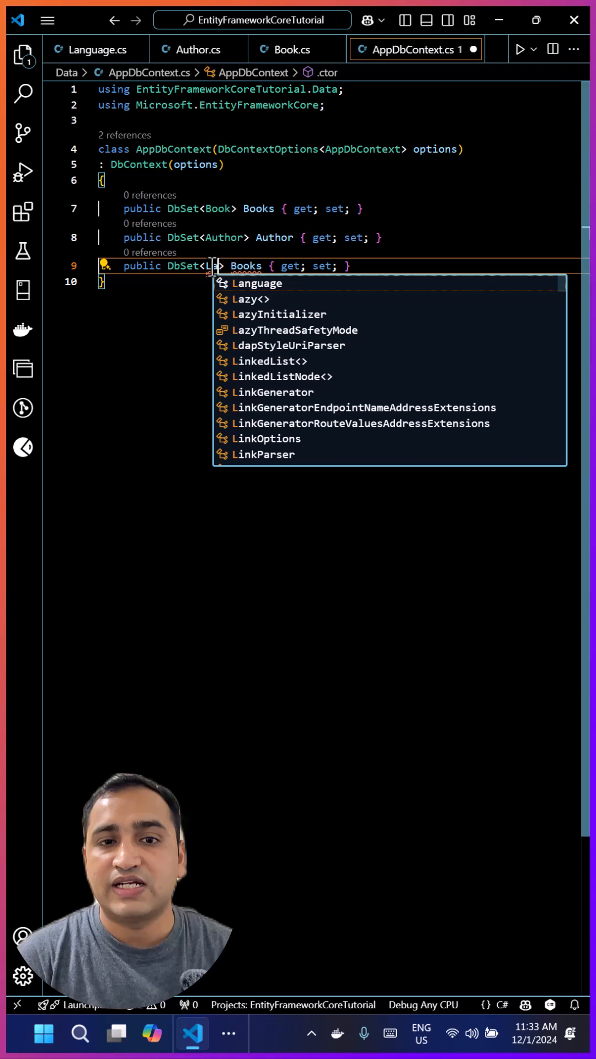
{"action": "key", "text": "Tab"}
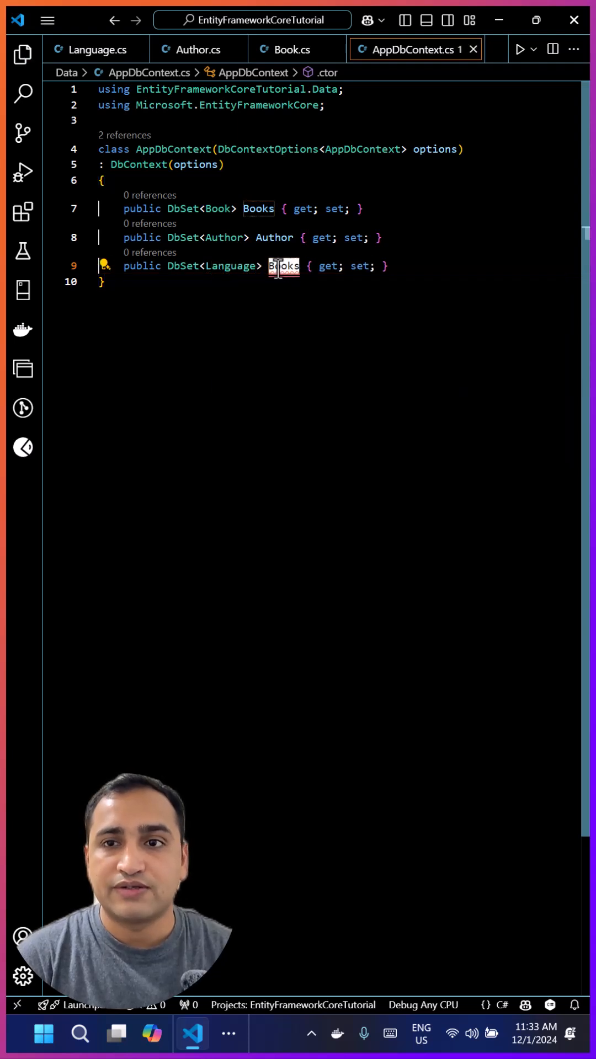
{"action": "type", "text": "Language"}
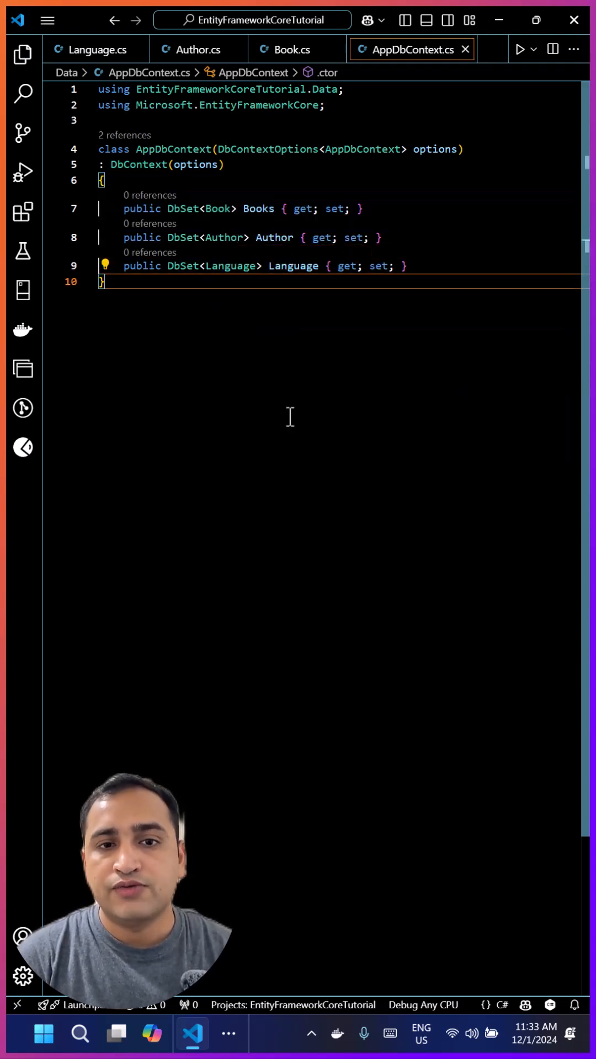
Run 'dotnet ef migrations add init' in a new terminal to create the initial migration.
{"action": "left_click", "coordinate": [48, 20]}
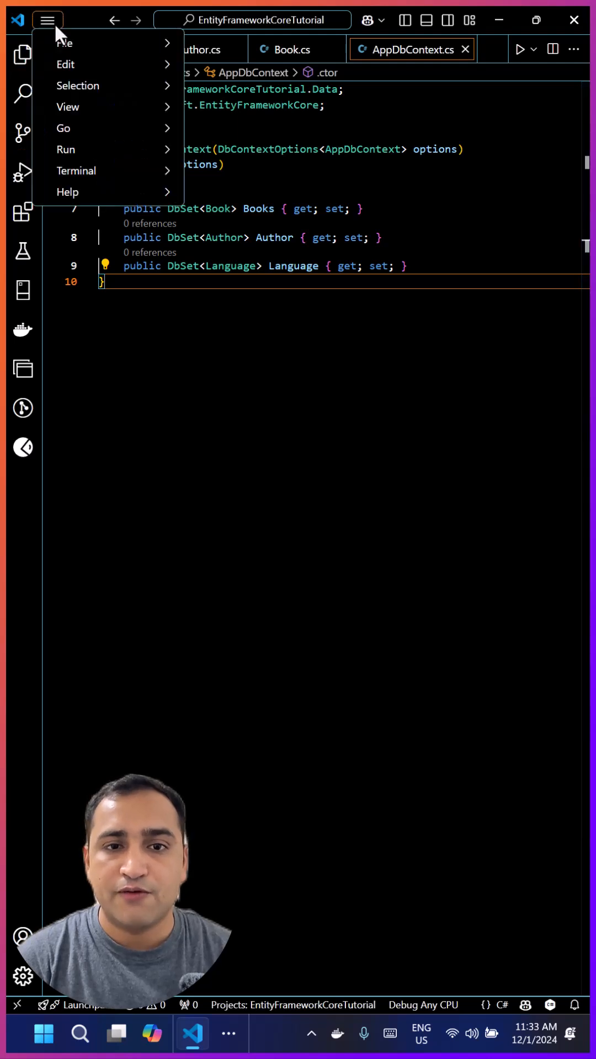
{"action": "left_click", "coordinate": [76, 170]}
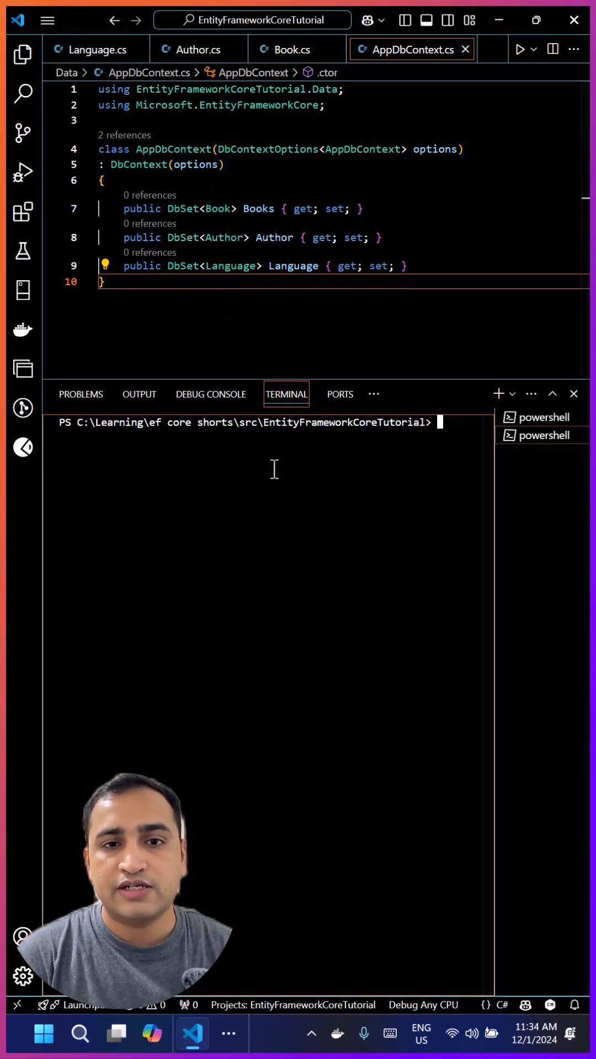
{"action": "type", "text": "dotnet ef migrations"}
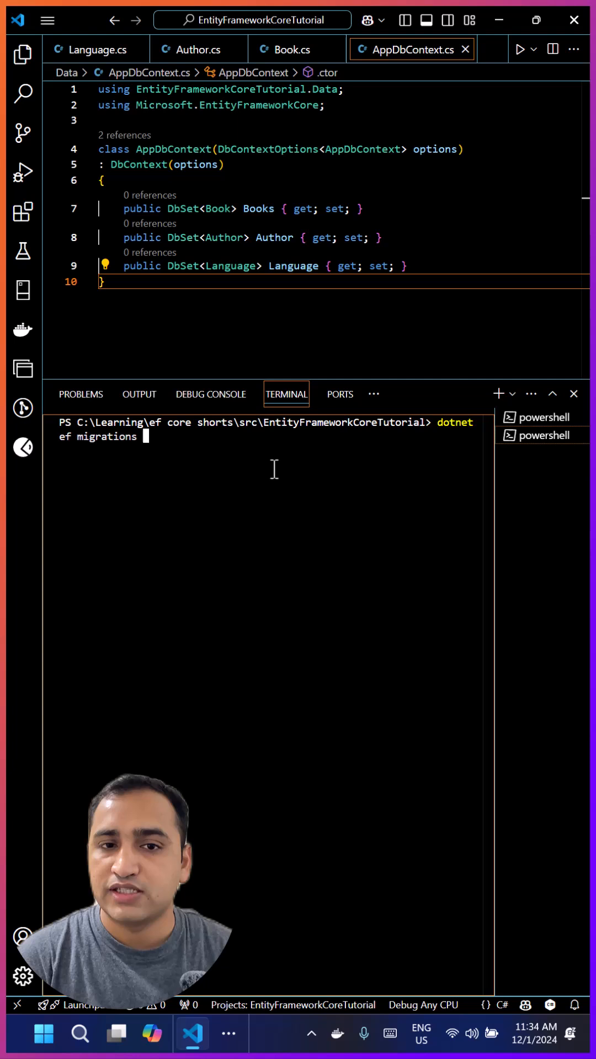
{"action": "type", "text": "add init"}
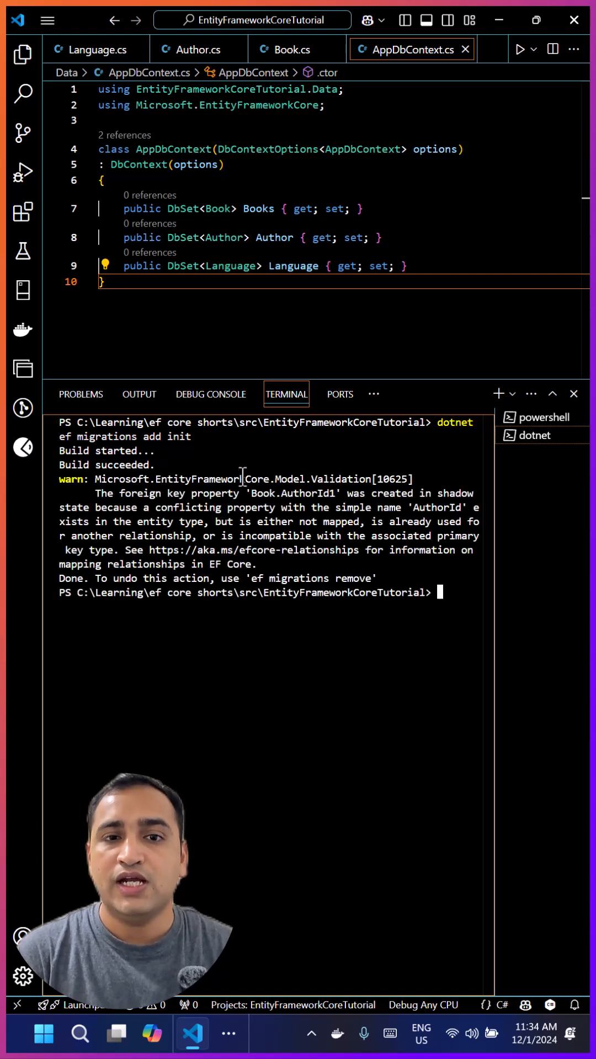
Browse the Migrations folder in the file tree to see the generated init files.
{"action": "left_click", "coordinate": [23, 54]}
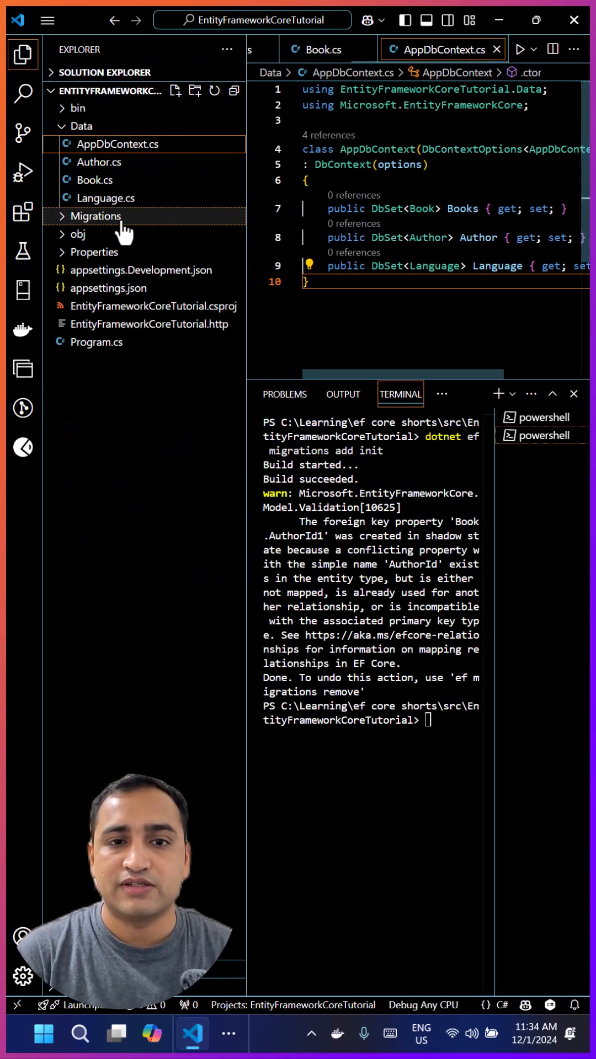
{"action": "left_click", "coordinate": [81, 126]}
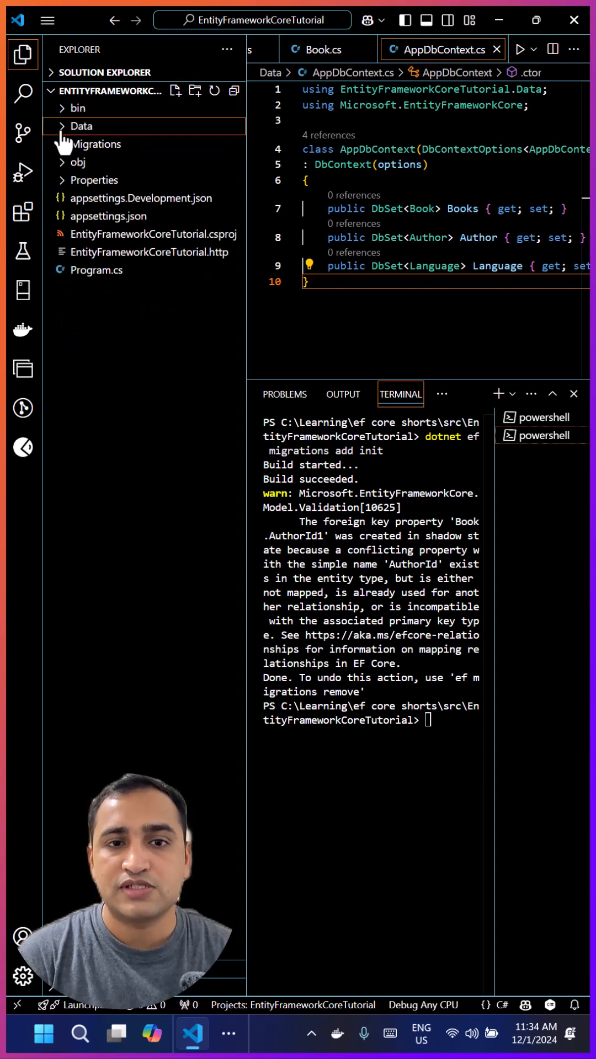
{"action": "left_click", "coordinate": [96, 143]}
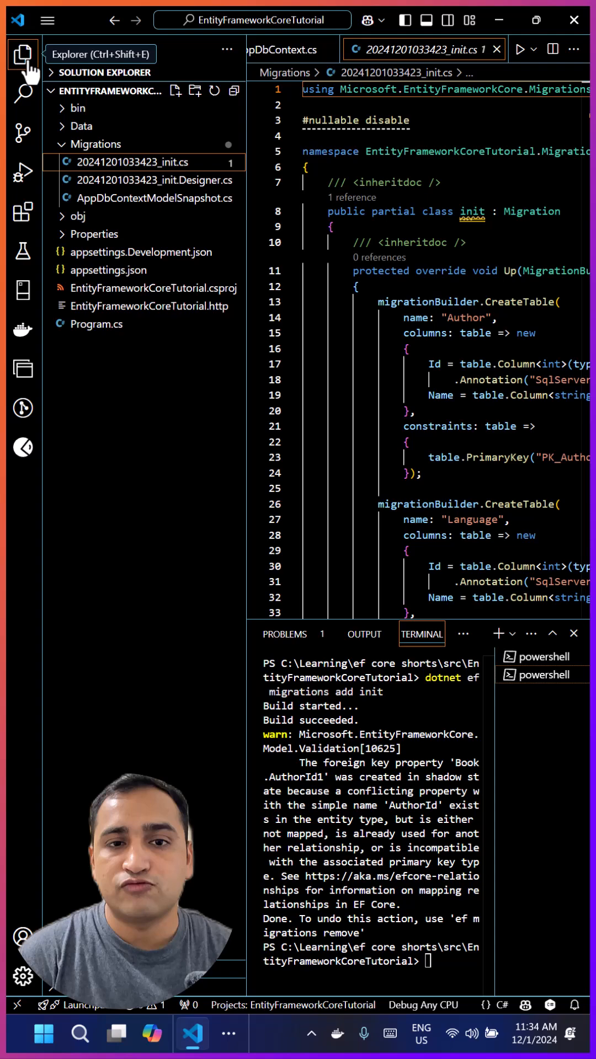
{"action": "left_click", "coordinate": [23, 53]}
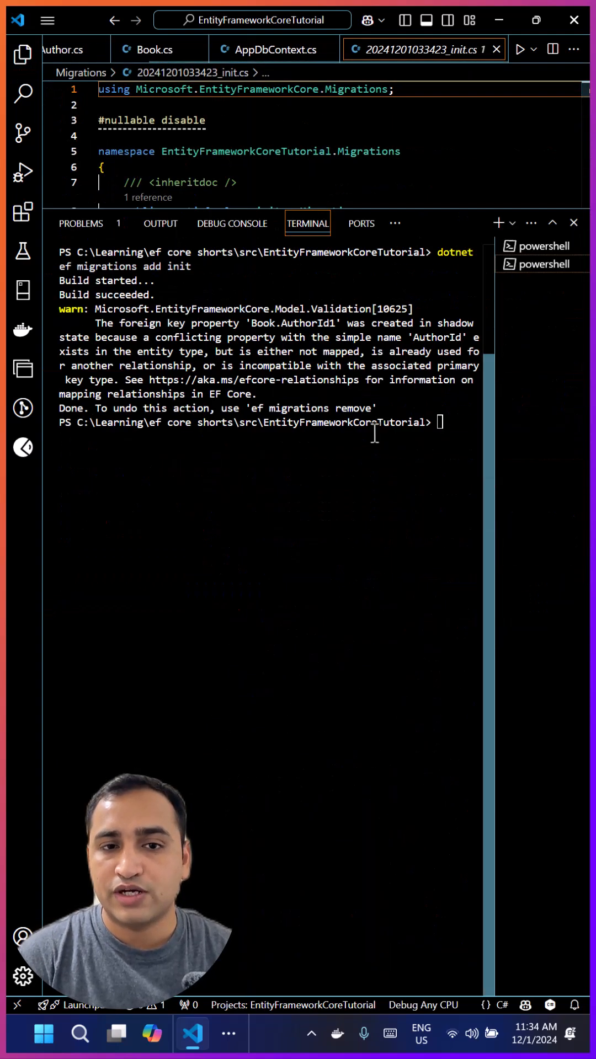
Close the init migration file, discarding the accidental edit without saving.
{"action": "type", "text": "d"}
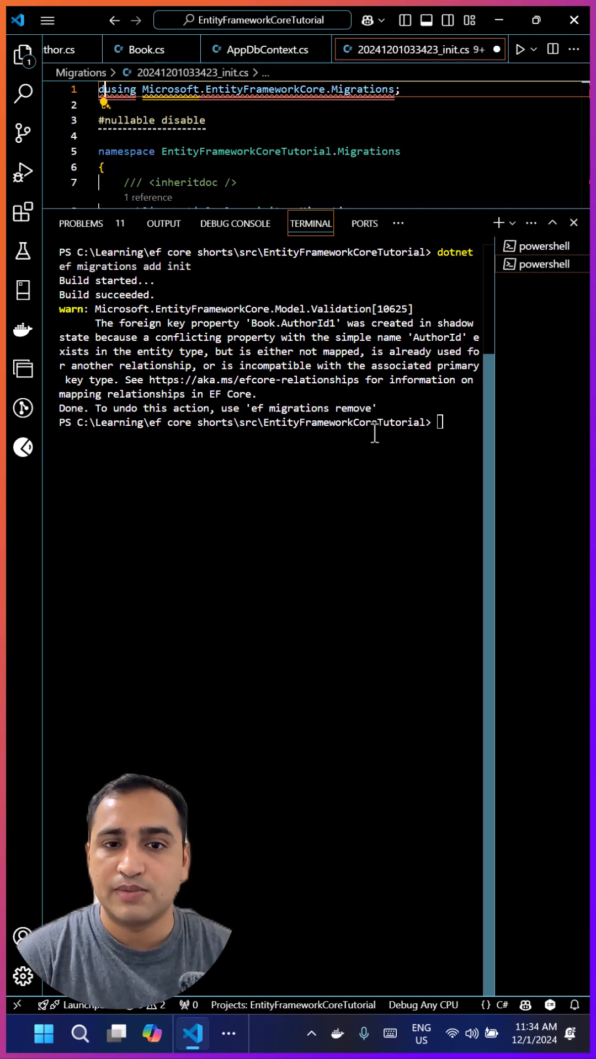
{"action": "left_click", "coordinate": [499, 49]}
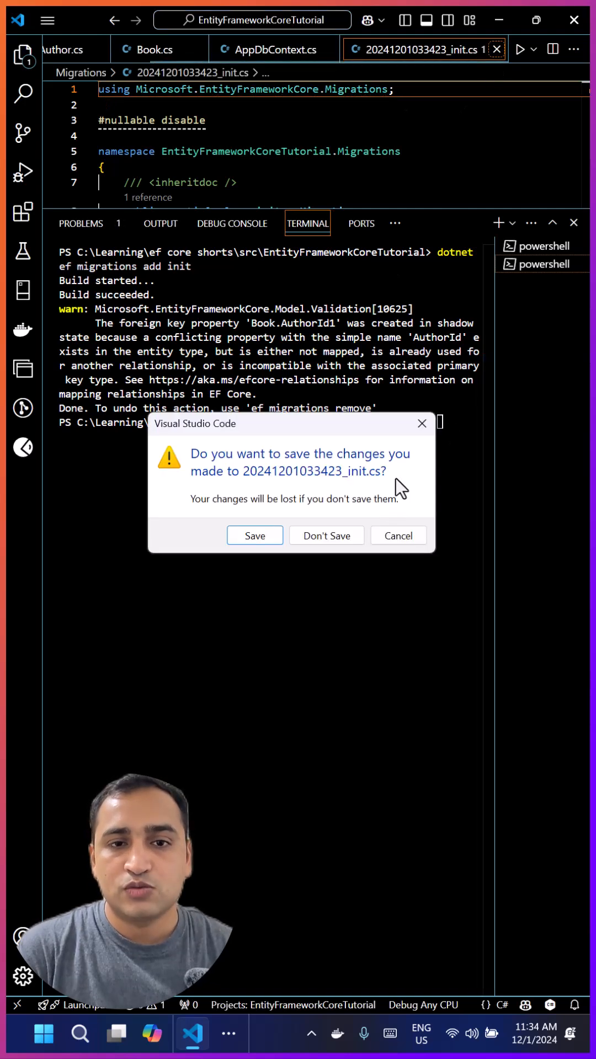
{"action": "left_click", "coordinate": [327, 537]}
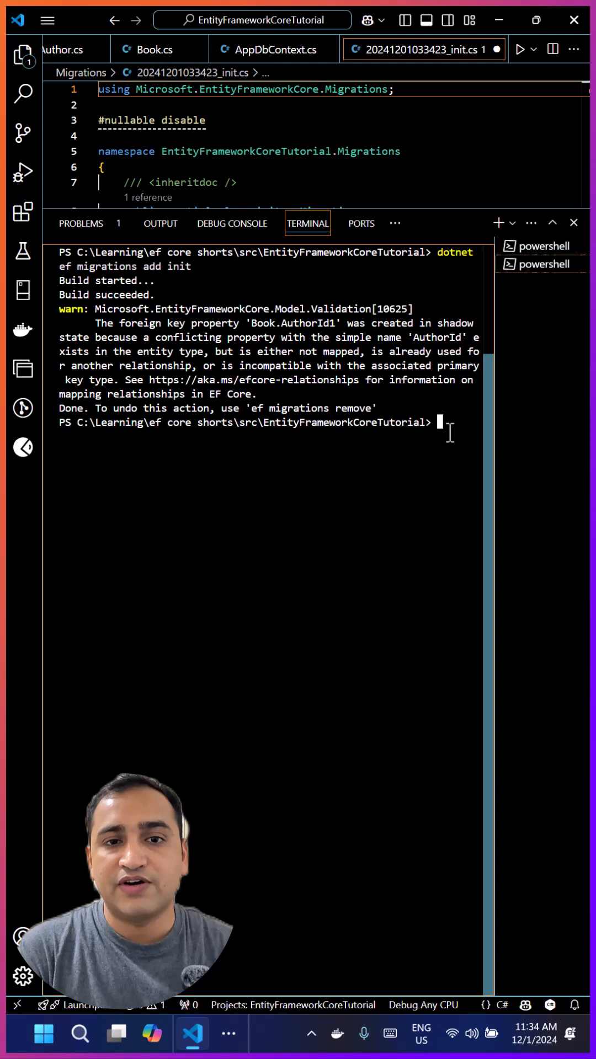
{"action": "left_click", "coordinate": [498, 50]}
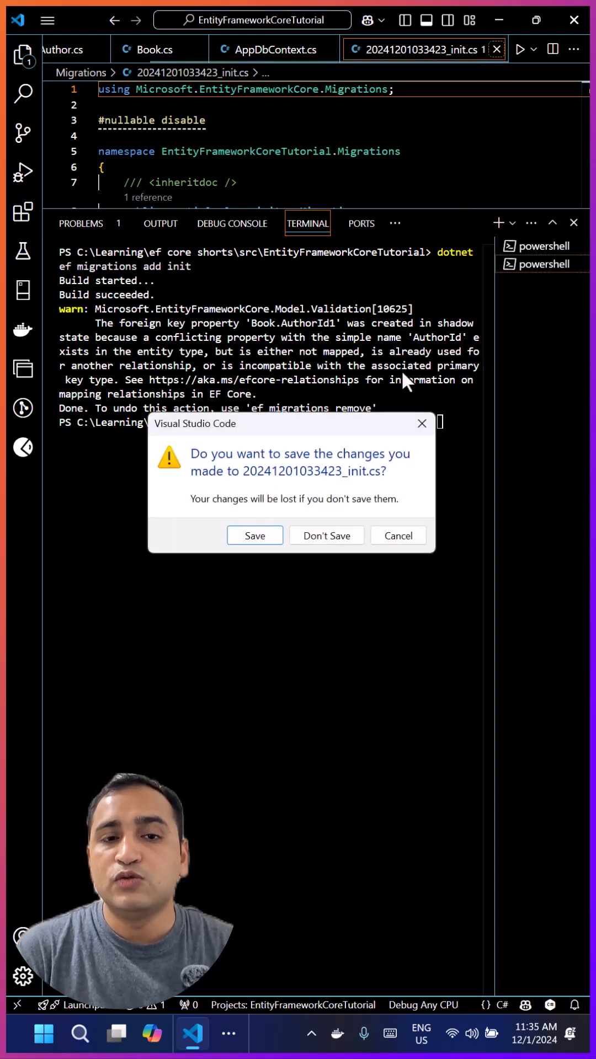
{"action": "left_click", "coordinate": [326, 535]}
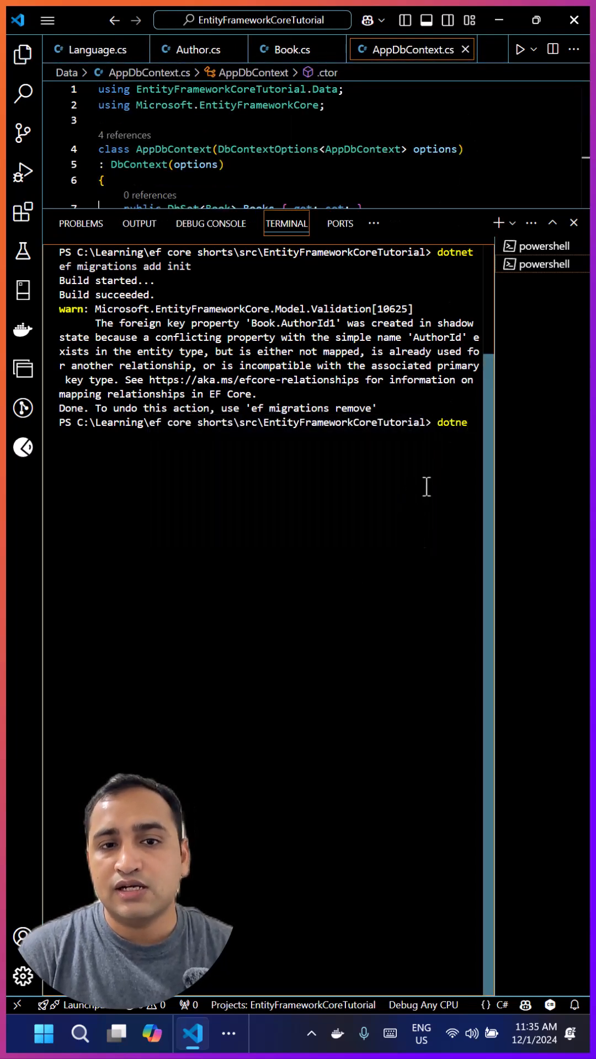
Run 'dotnet ef database update', then refresh Databases and inspect EFCoreTutorial's Books columns and migrations history.
{"action": "type", "text": "ef database update"}
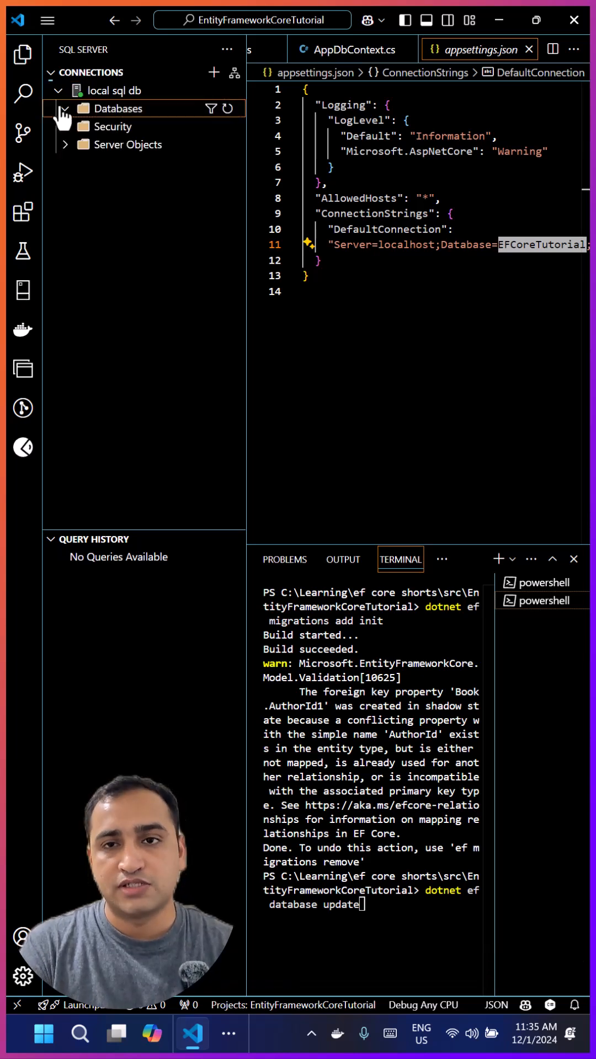
{"action": "left_click", "coordinate": [61, 108]}
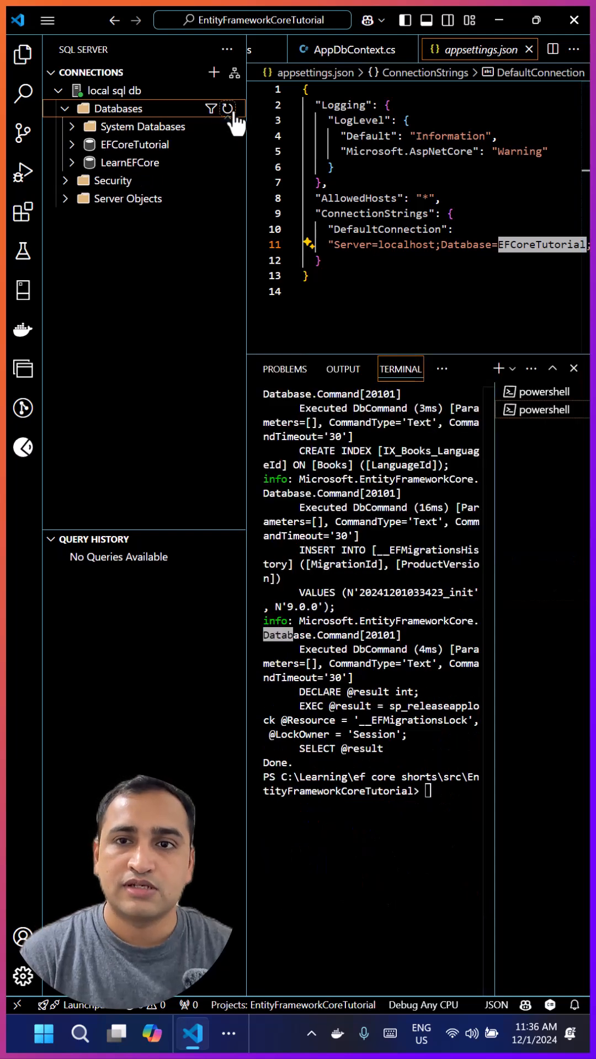
{"action": "left_click", "coordinate": [73, 144]}
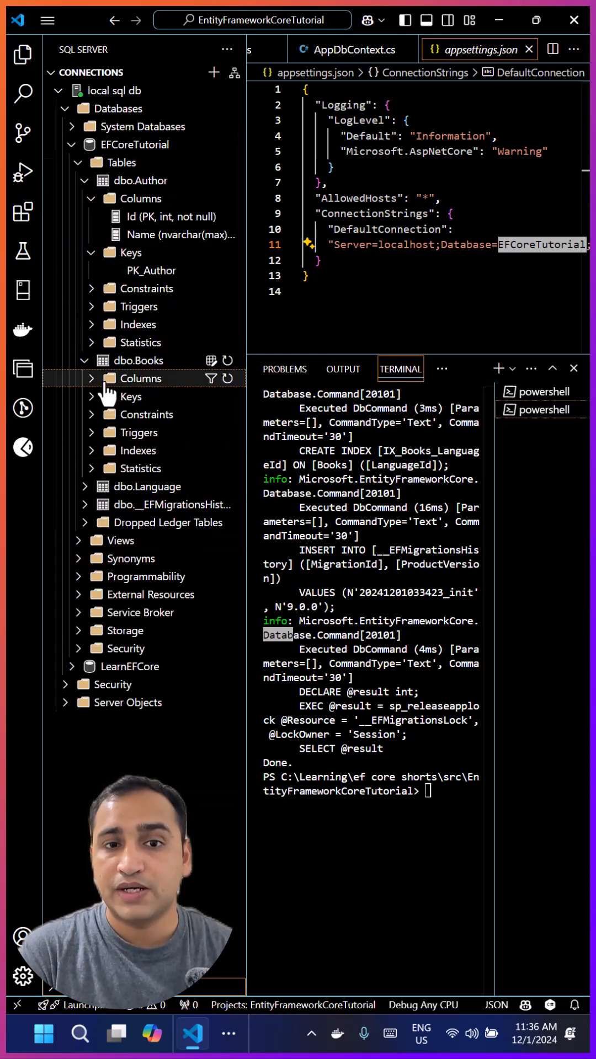
{"action": "left_click", "coordinate": [141, 378]}
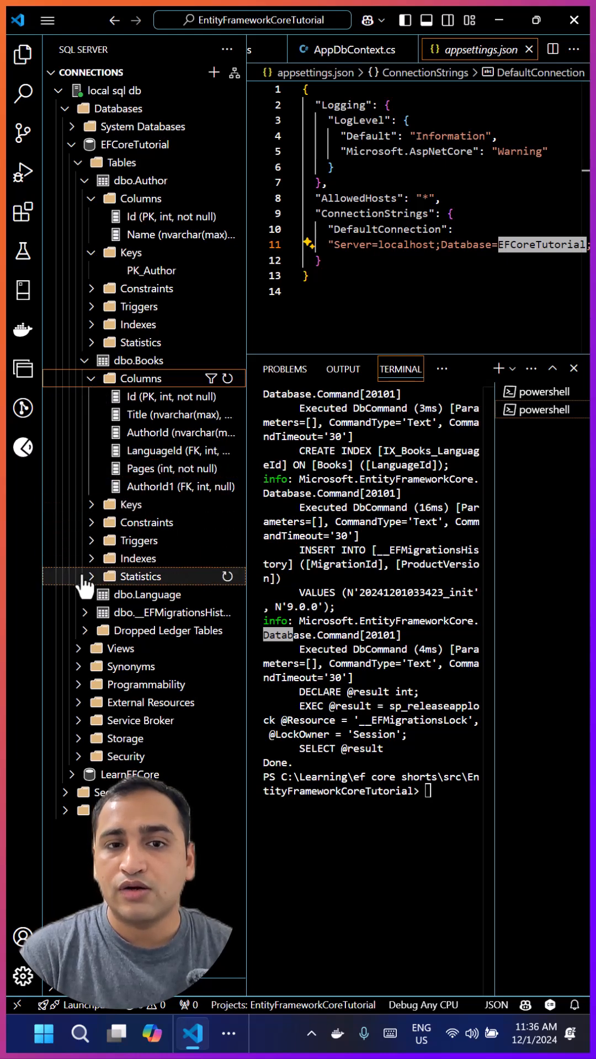
{"action": "right_click", "coordinate": [164, 662]}
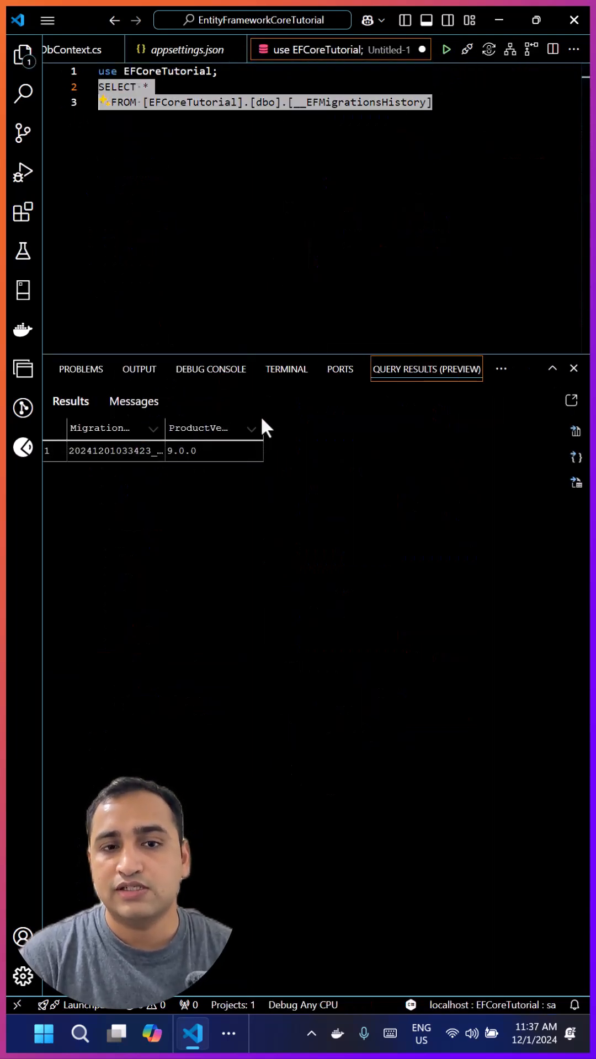
{"action": "mouse_move", "coordinate": [22, 54]}
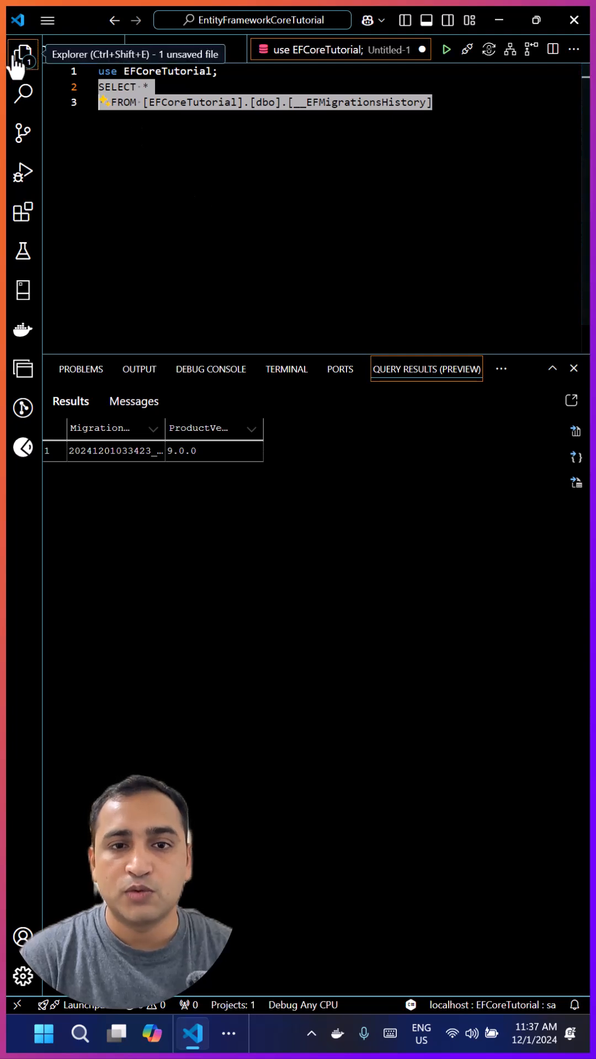
Show the project's files to reach Author.cs after viewing the migrations history rows.
{"action": "left_click", "coordinate": [22, 54]}
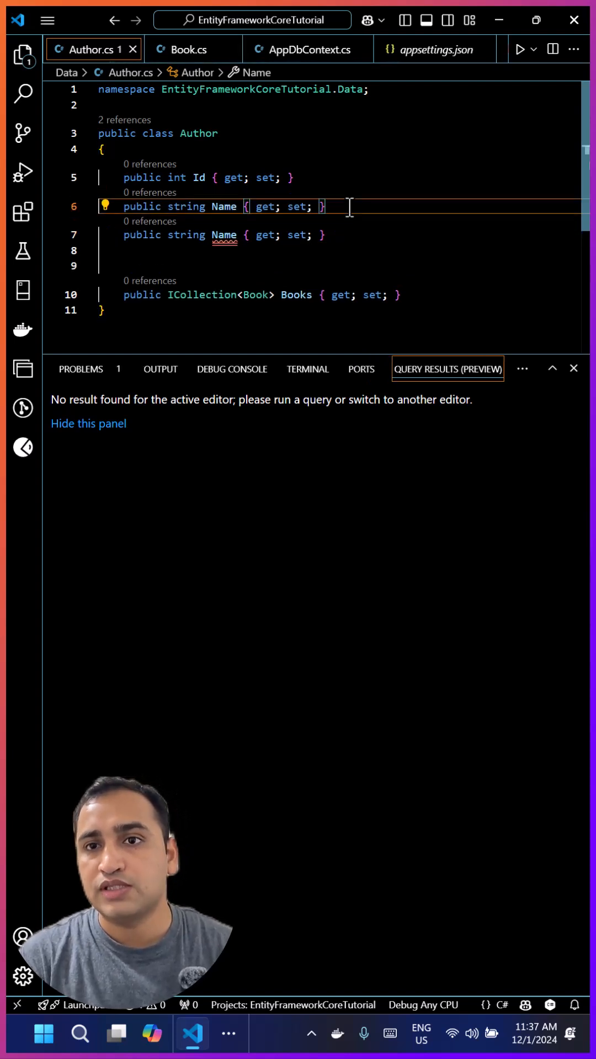
Rename the duplicated Name property in Author to Description and save.
{"action": "double_click", "coordinate": [223, 234]}
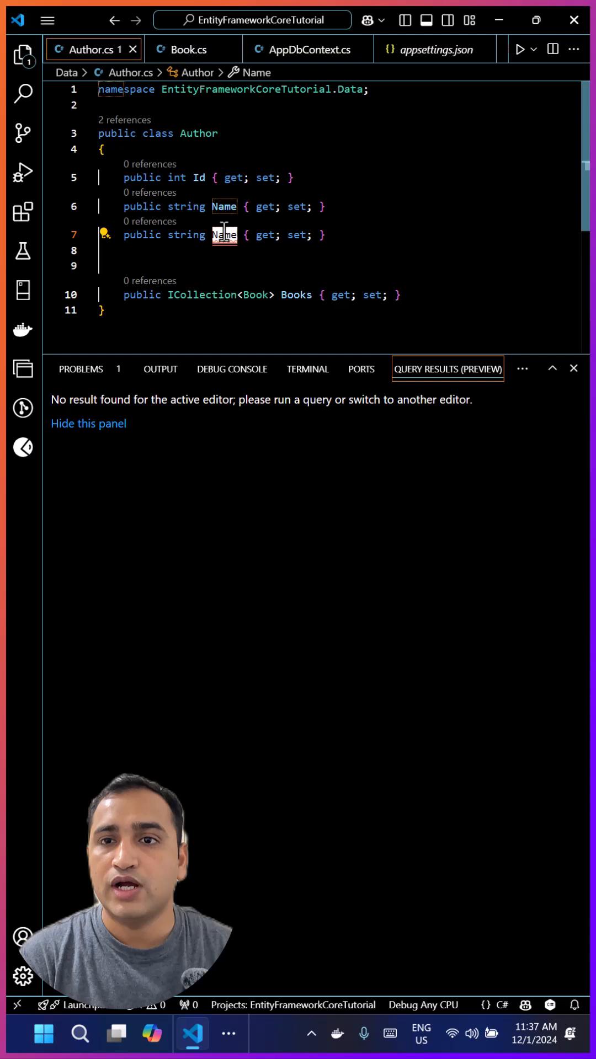
{"action": "type", "text": "Descri"}
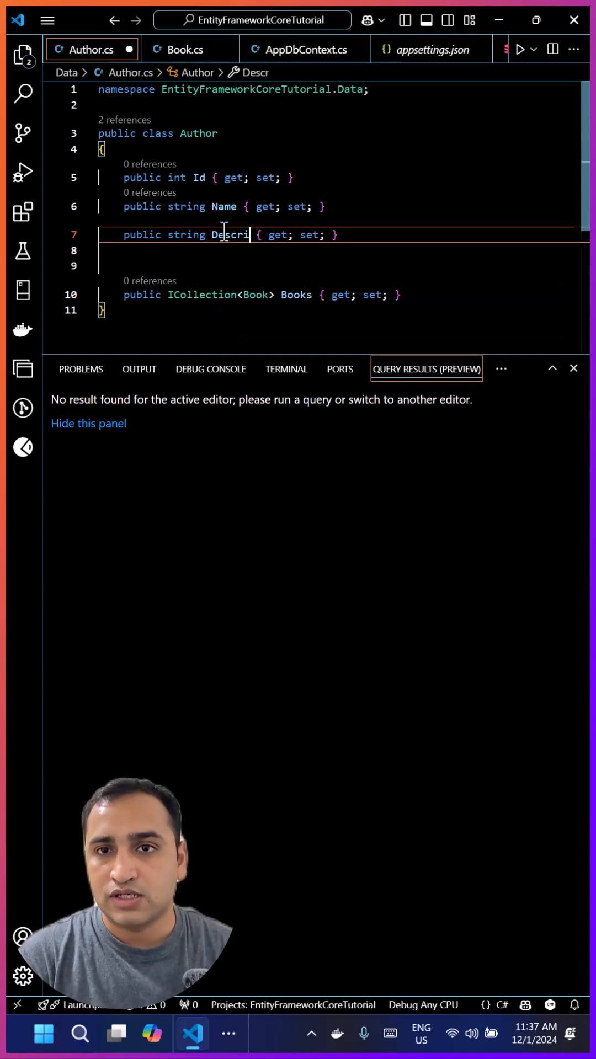
{"action": "type", "text": "ption"}
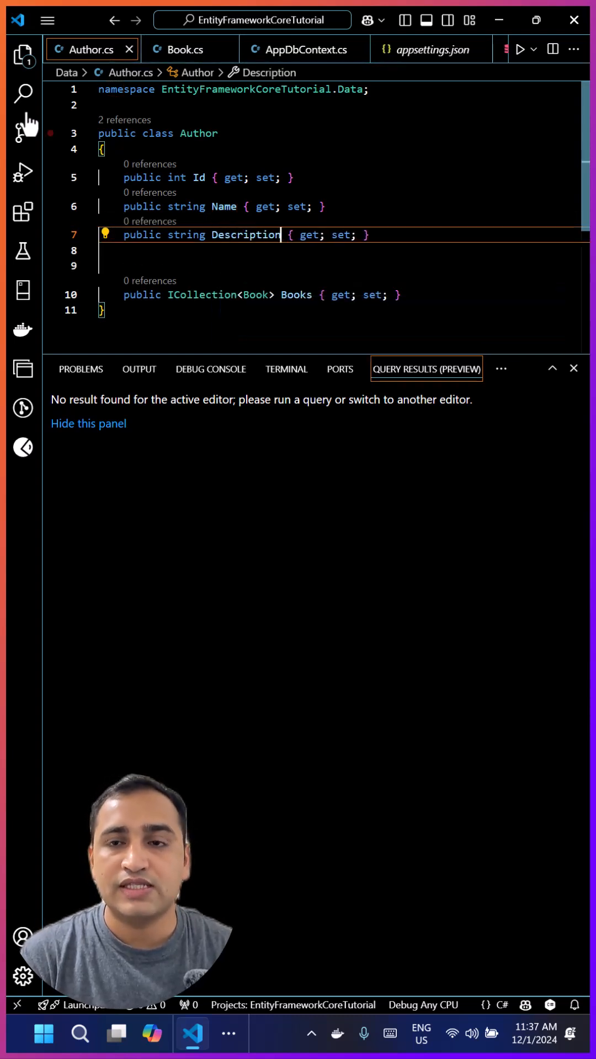
{"action": "left_click", "coordinate": [23, 55]}
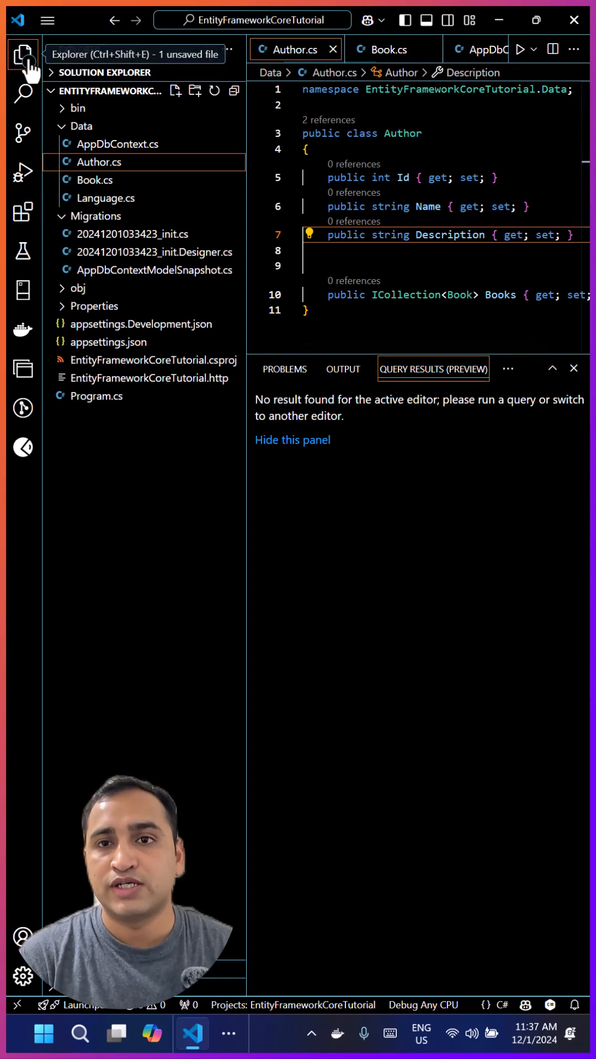
{"action": "left_click", "coordinate": [23, 55]}
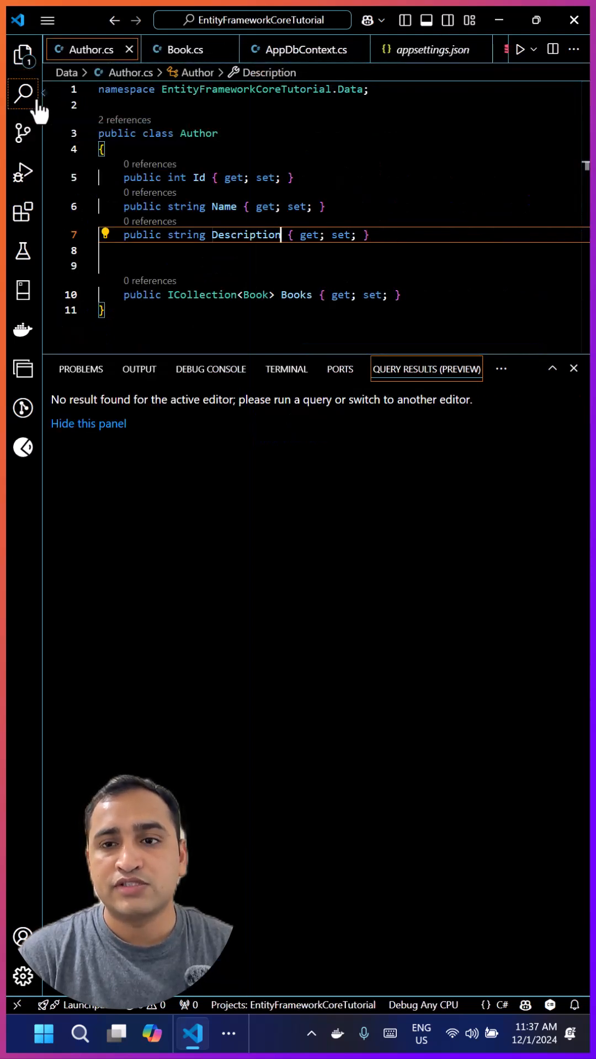
Run 'dotnet ef migrations add addedNewProp' and 'database update', then refresh Author columns to see Description.
{"action": "left_click", "coordinate": [285, 369]}
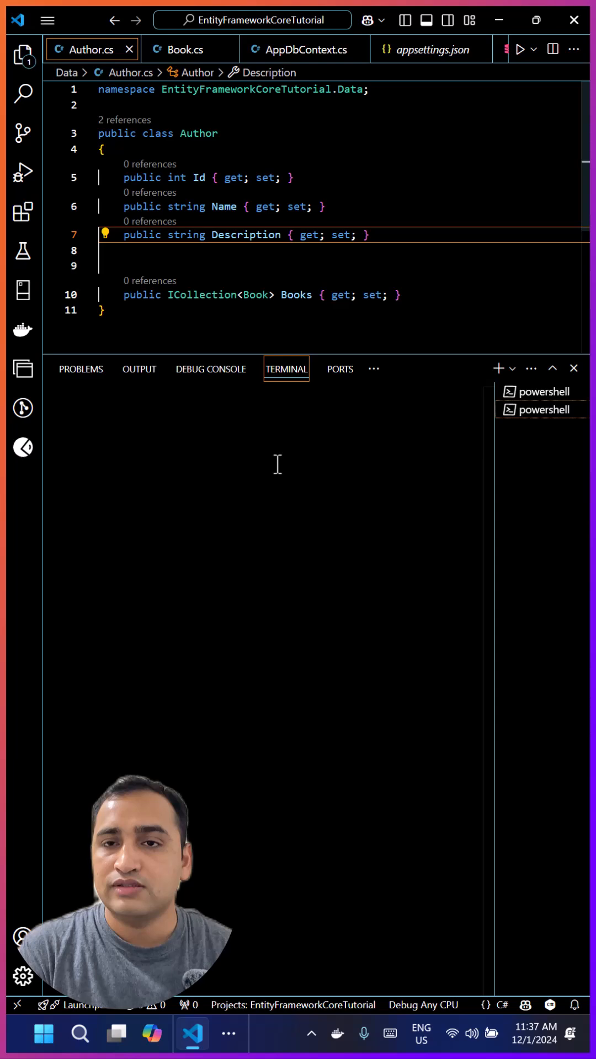
{"action": "type", "text": "dotnet ef migrations add addedNewProp"}
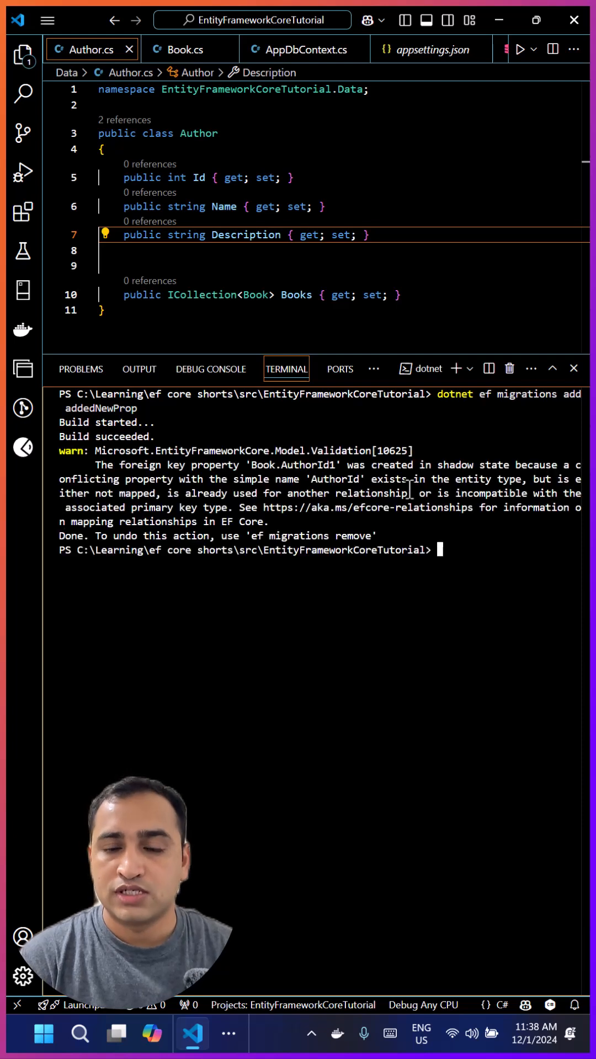
{"action": "type", "text": "dotnet ef database up"}
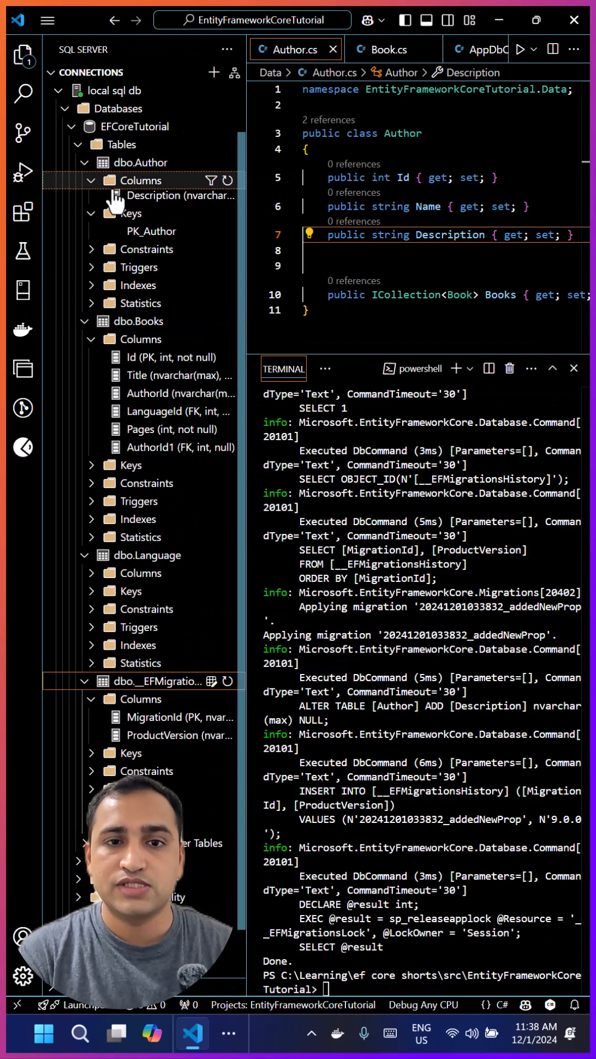
{"action": "left_click", "coordinate": [140, 180]}
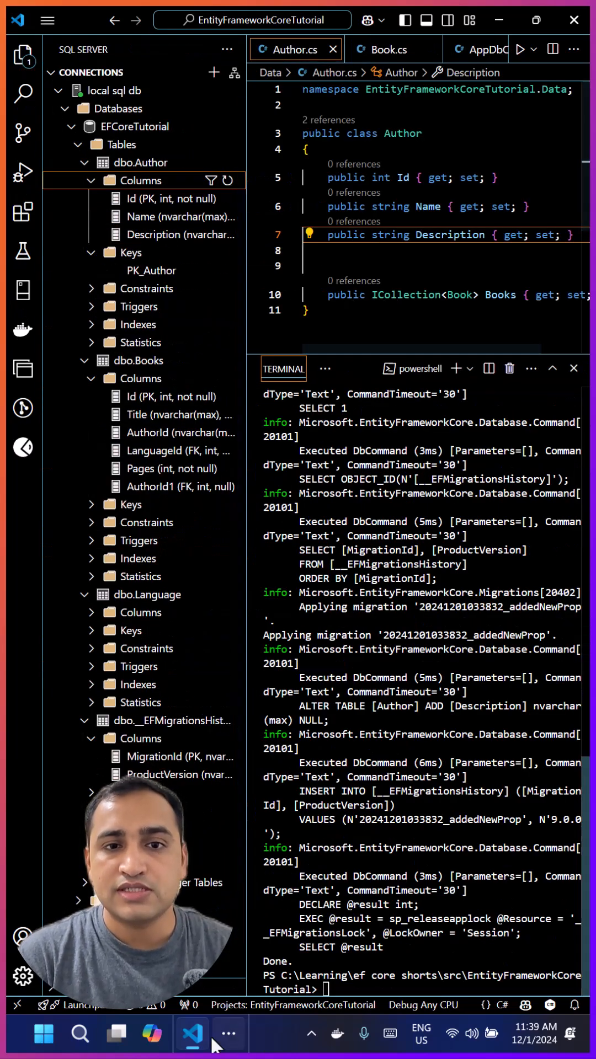